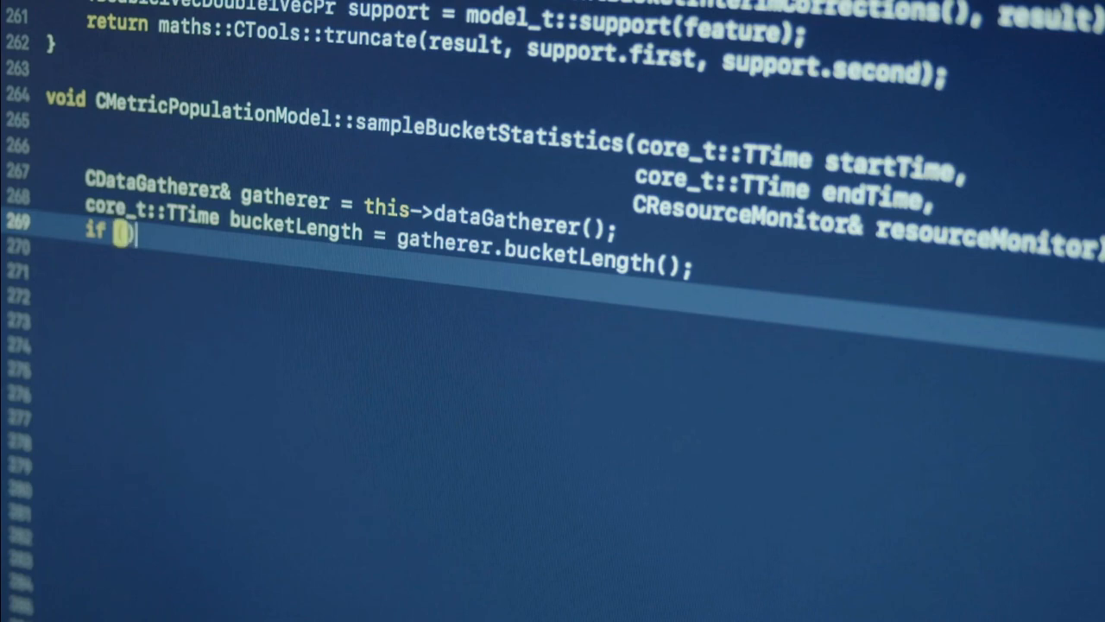
type("(!gatherer.dat")
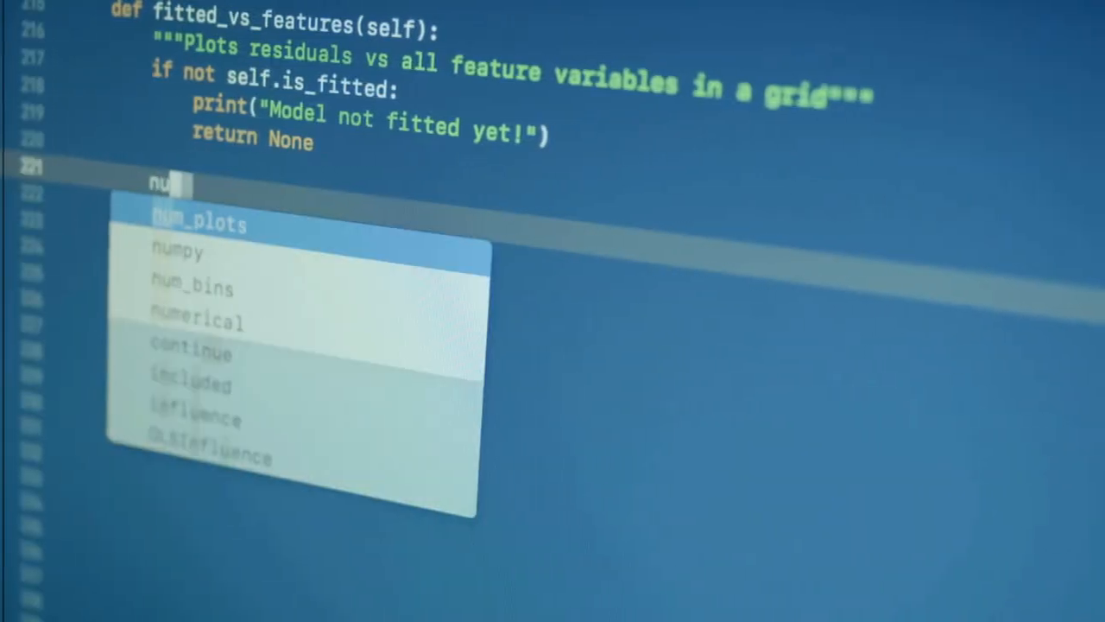
type("num_plots = self.feature")
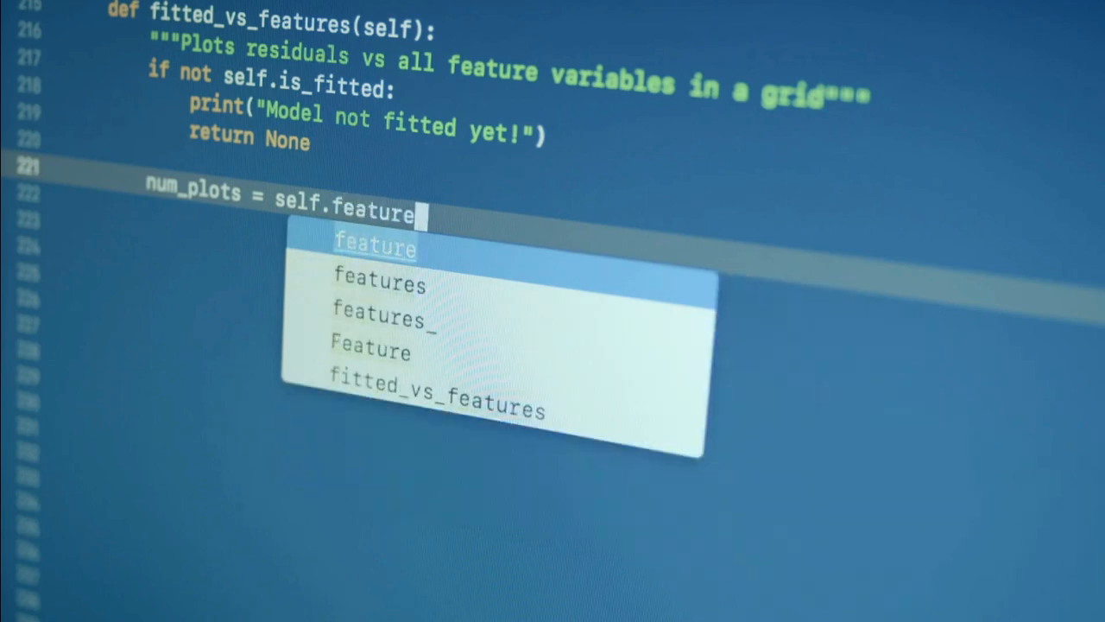